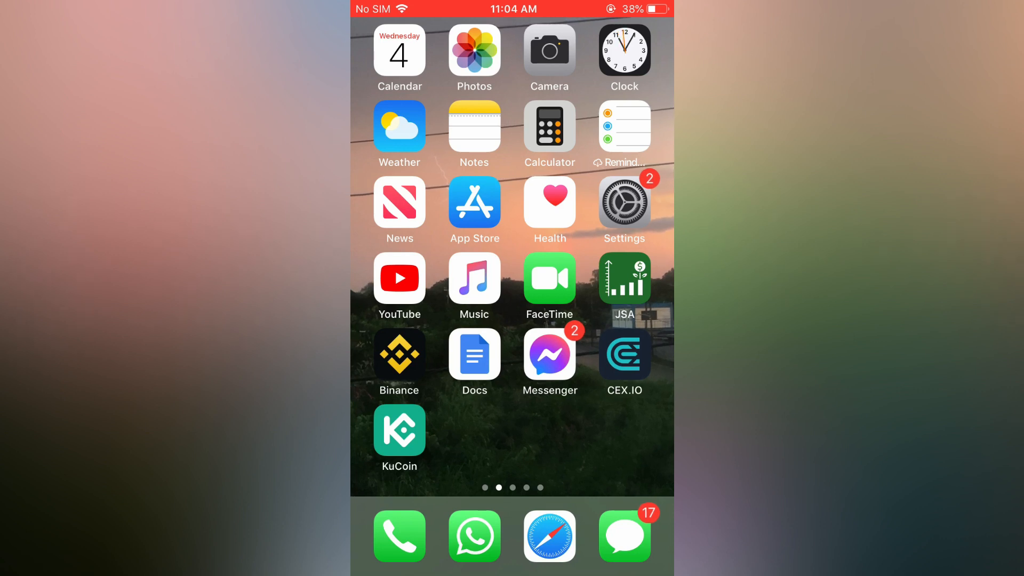
# Launch Messenger from the iOS Home Screen to its chats list.
pyautogui.click(550, 354)
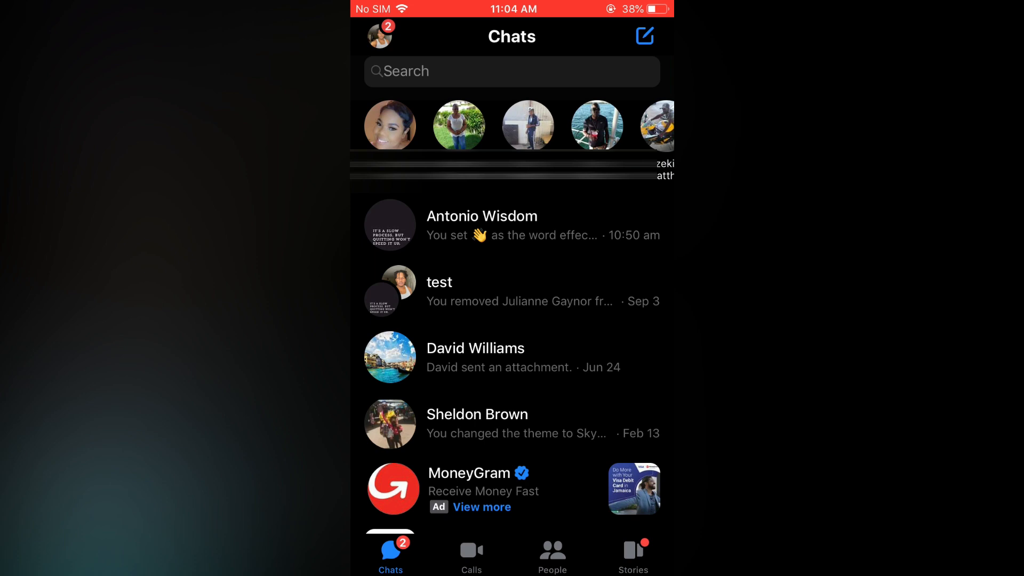
# Go from profile settings through Privacy & safety to the Hide contact picker's search.
pyautogui.click(379, 35)
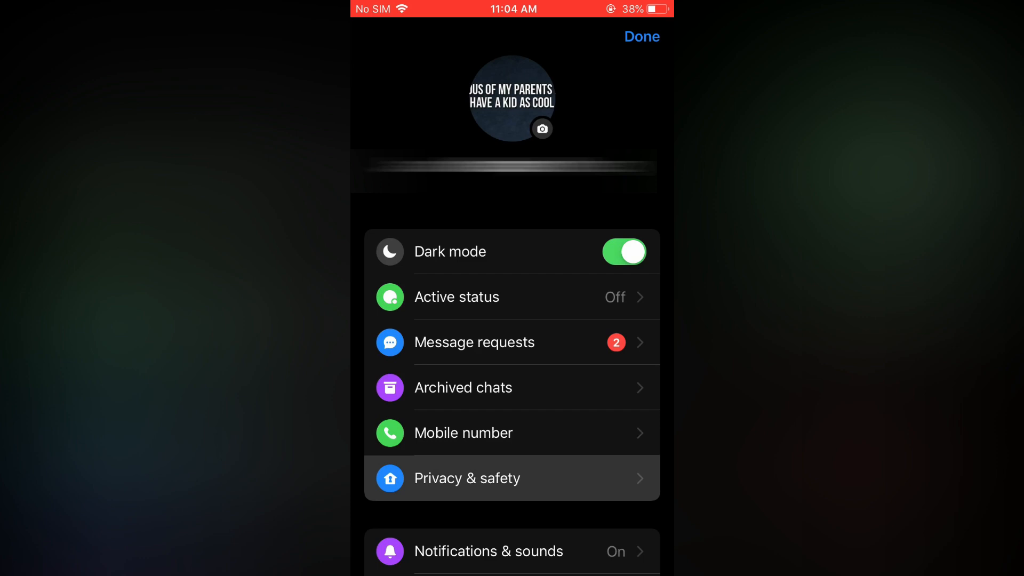
pyautogui.click(466, 478)
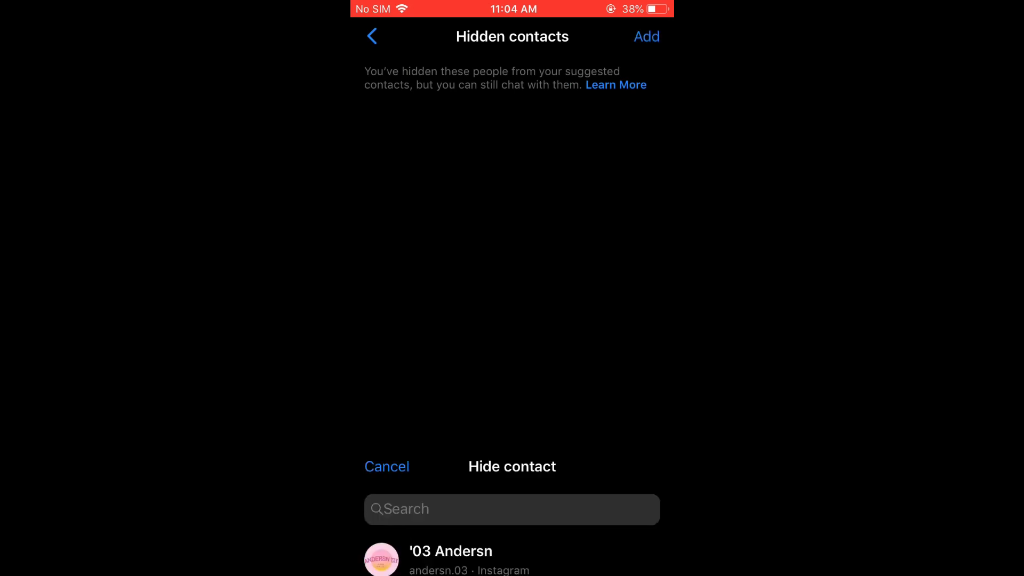
pyautogui.click(511, 509)
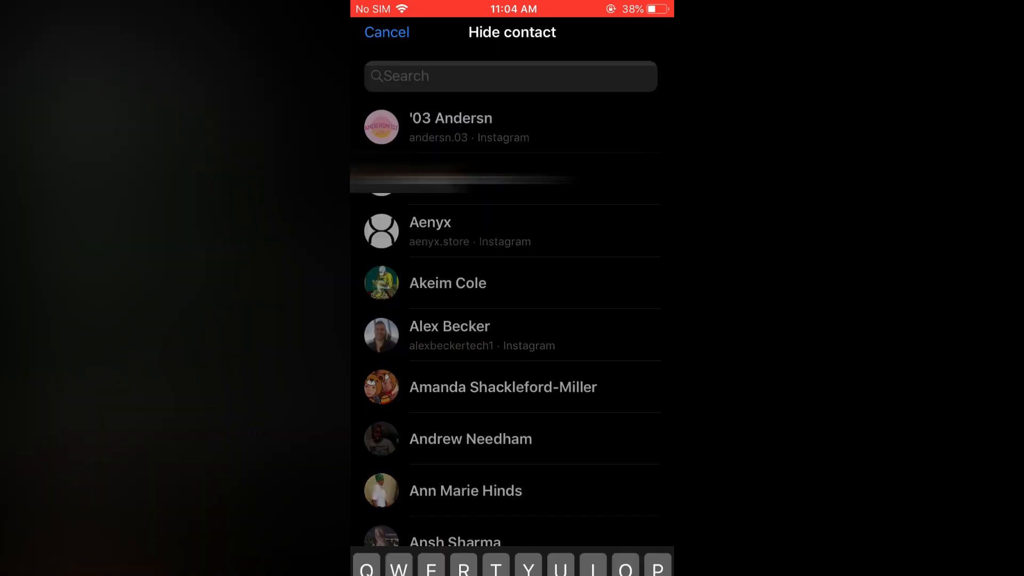
# Search contacts for 'Ju', hide the match, and return to Privacy & safety.
pyautogui.click(510, 76)
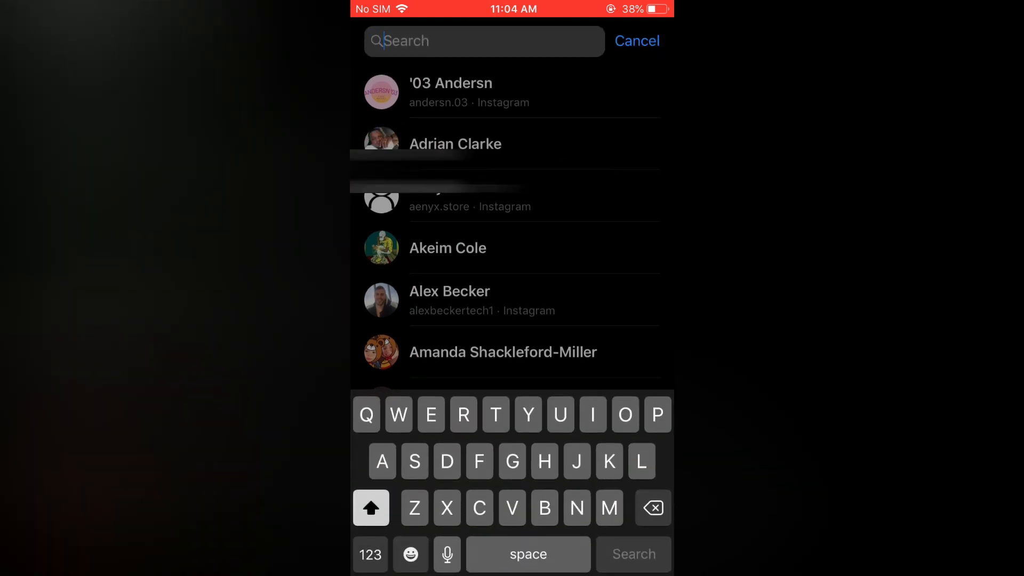
pyautogui.write('Ju')
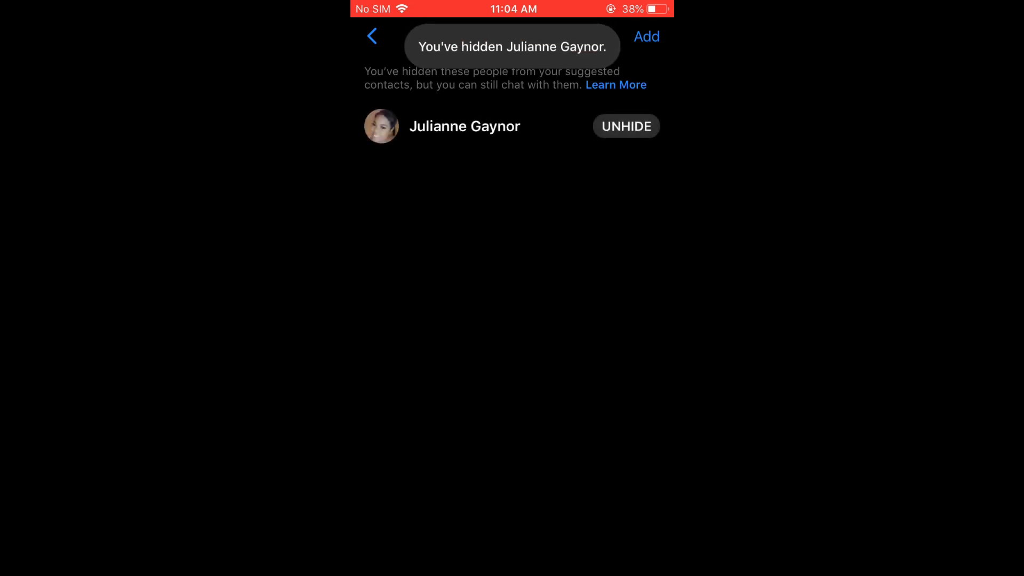
pyautogui.click(371, 36)
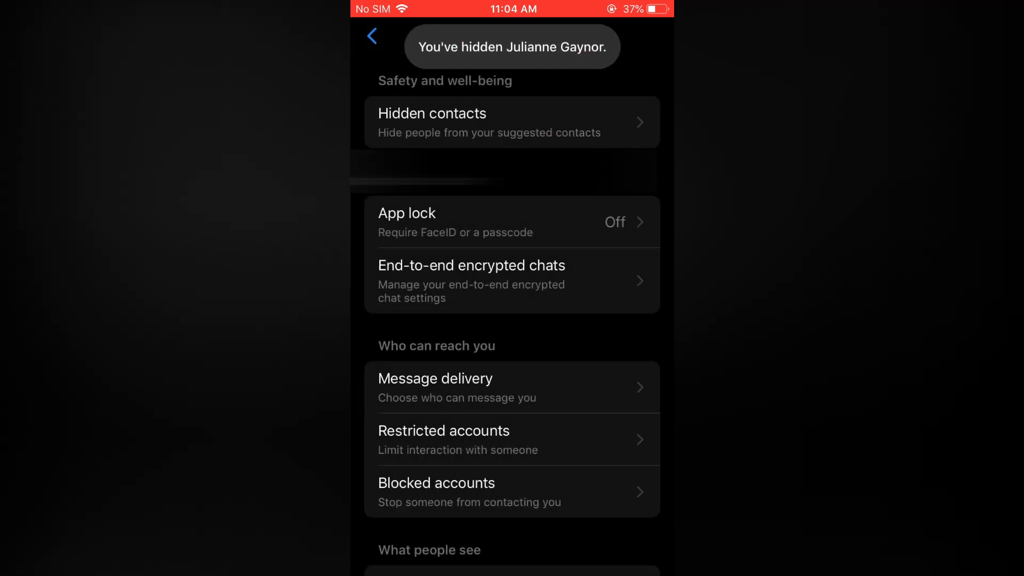
pyautogui.click(372, 36)
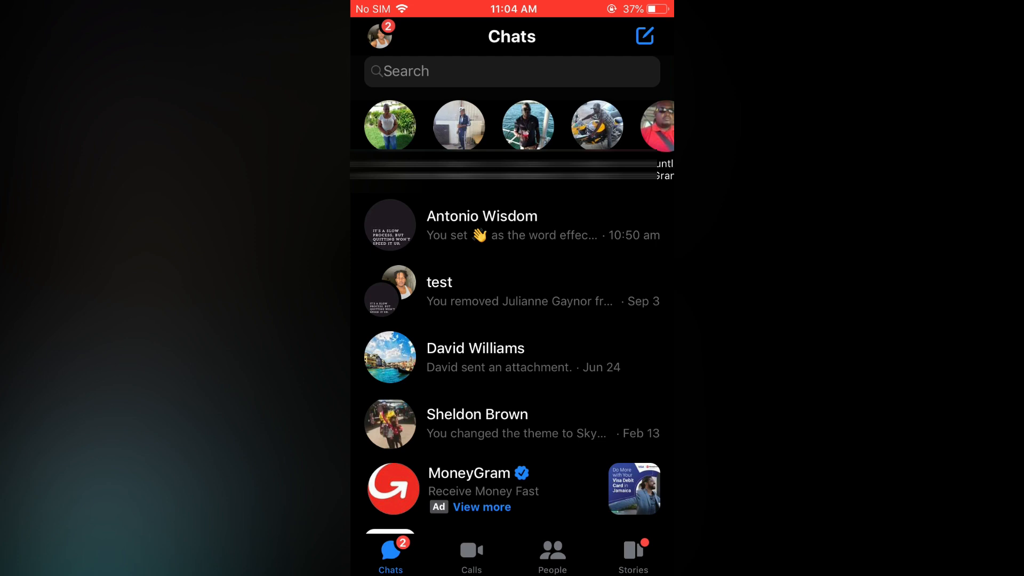
pyautogui.click(379, 36)
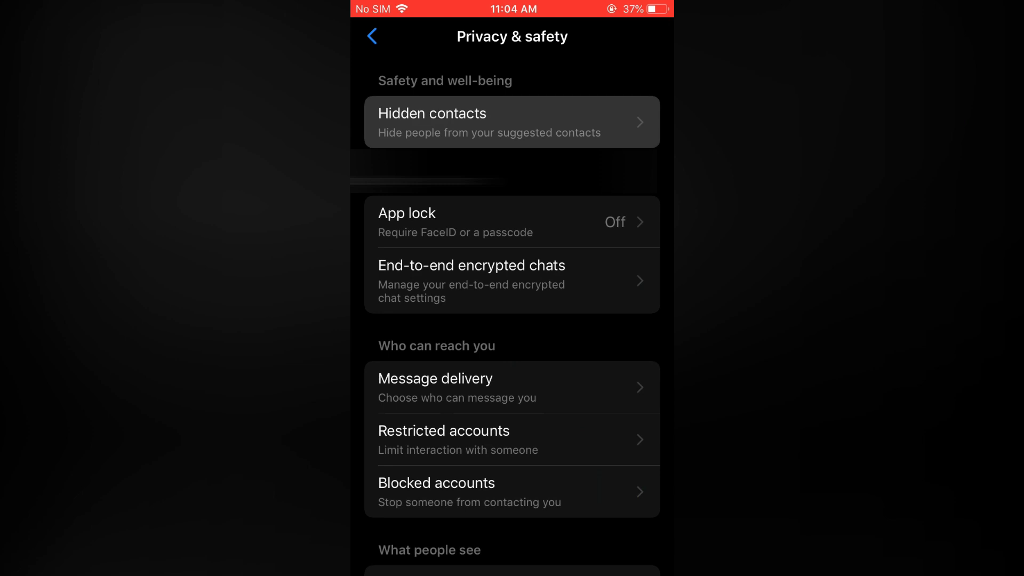
# Unhide the contact from the Hidden contacts list and return to Chats.
pyautogui.click(511, 122)
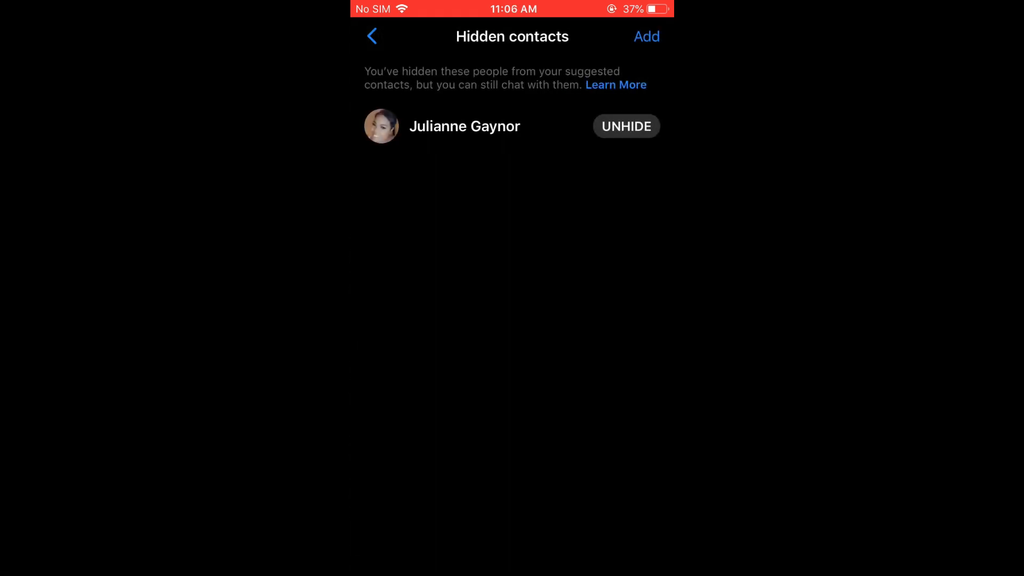
pyautogui.click(625, 125)
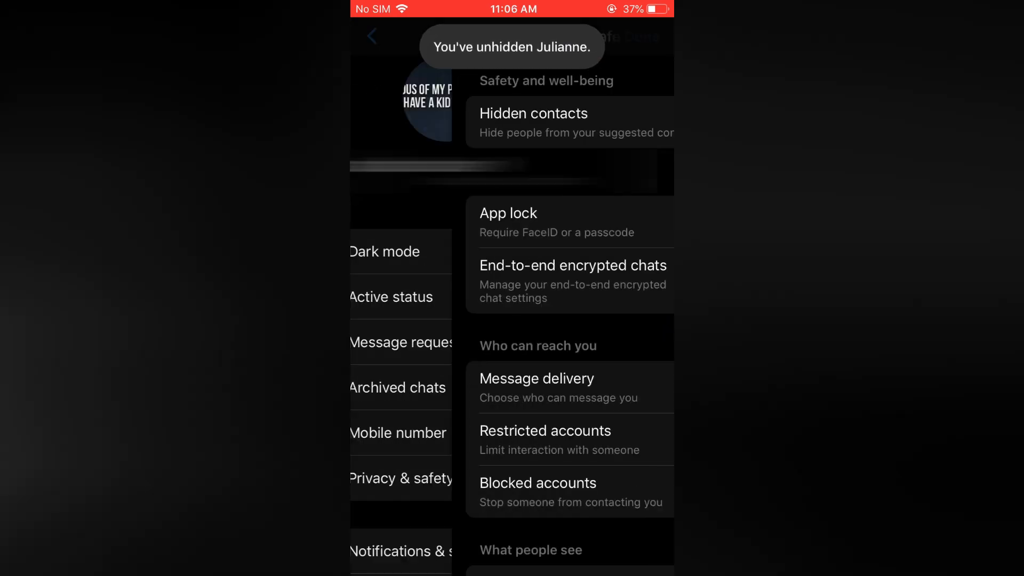
pyautogui.click(372, 36)
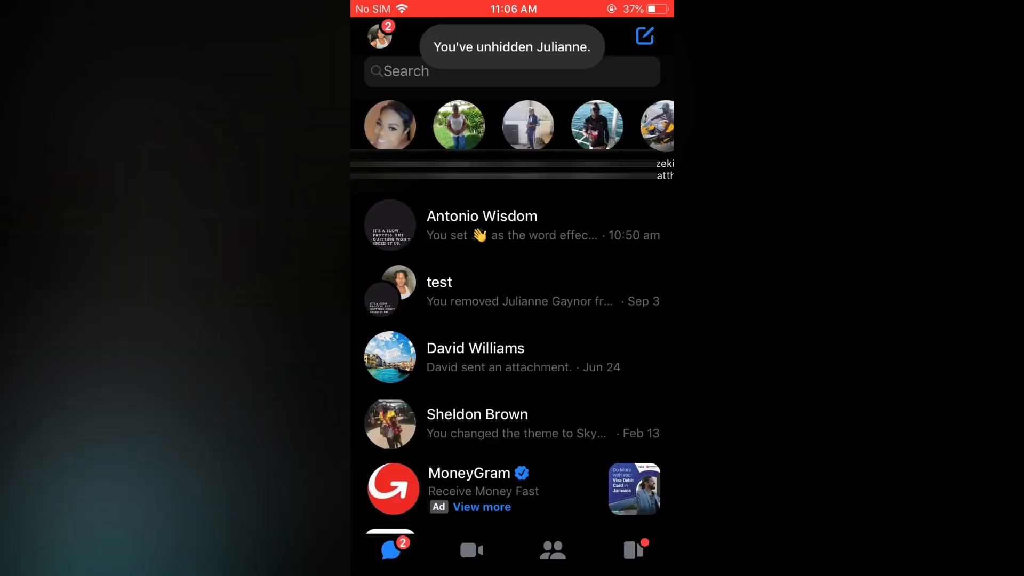